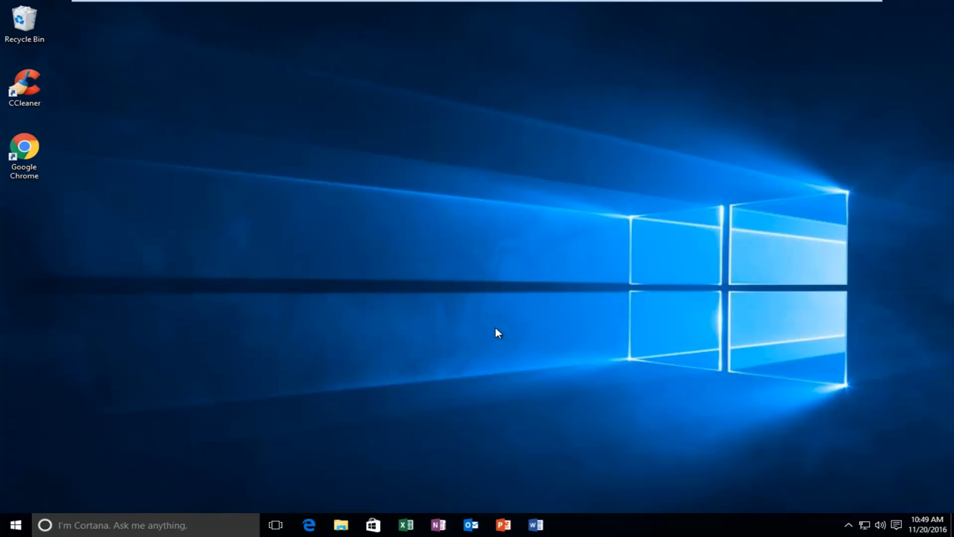
mouse_move(496, 329)
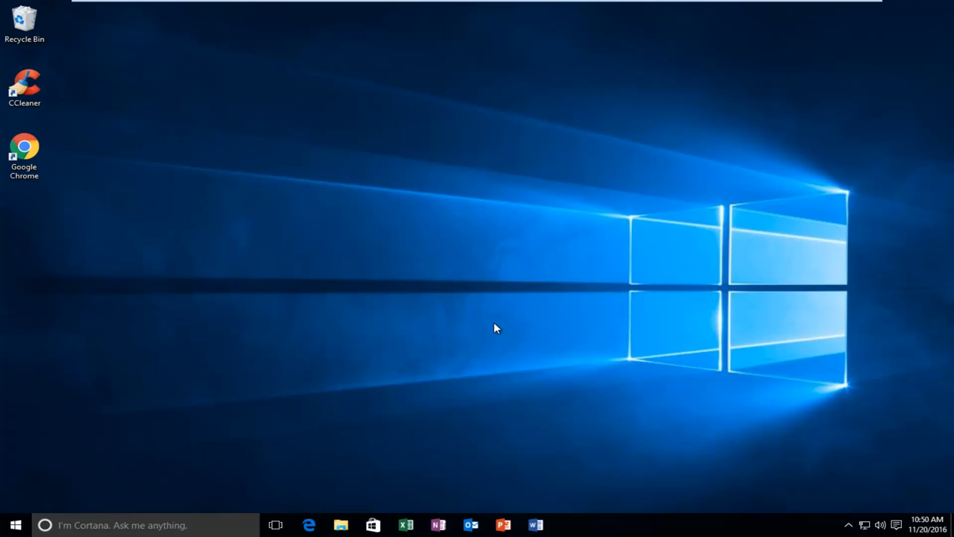
Search the Start menu for "services" and launch the Services desktop app
click(15, 524)
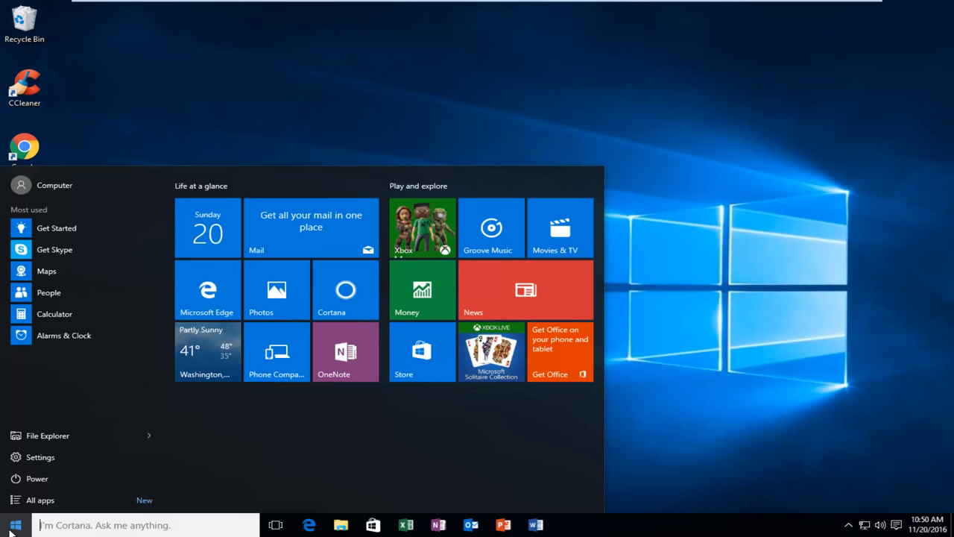
text(services)
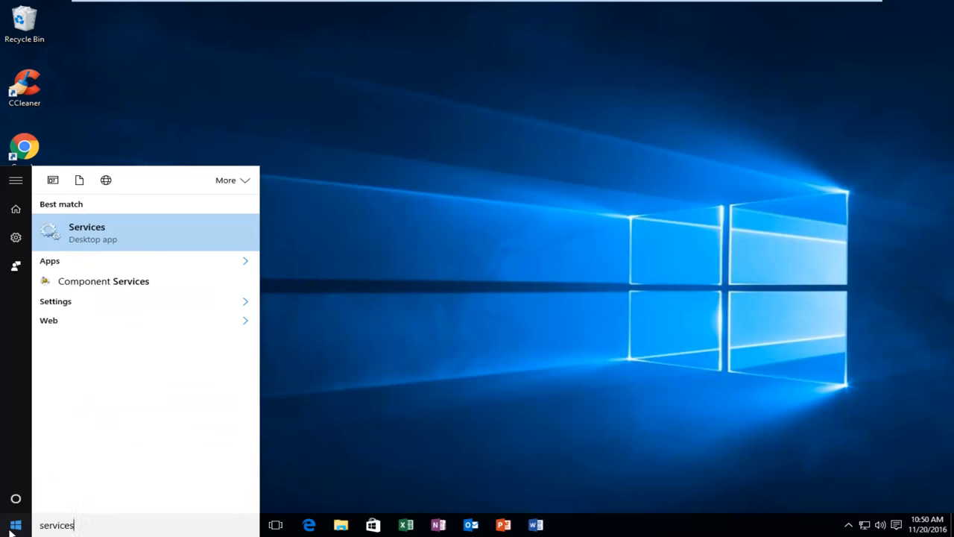
mouse_move(127, 457)
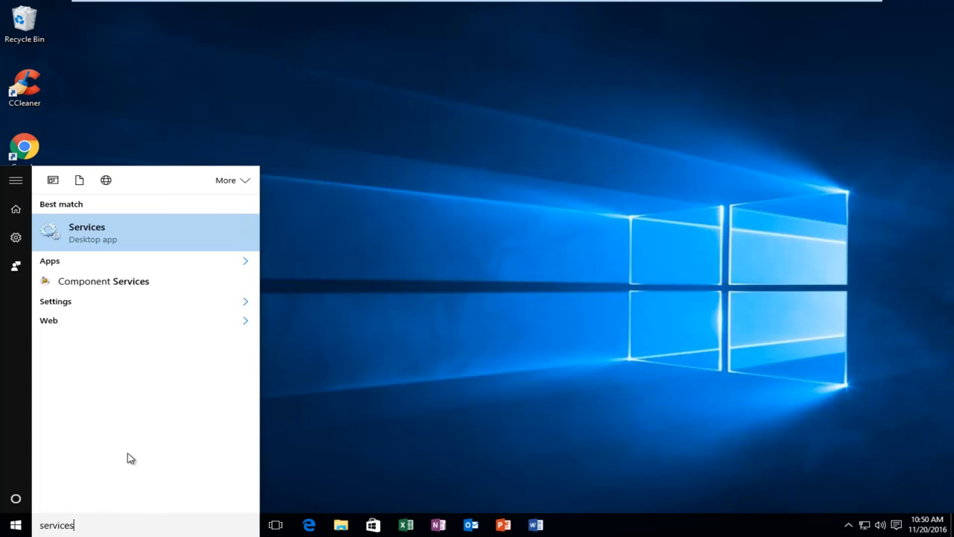
mouse_move(45, 249)
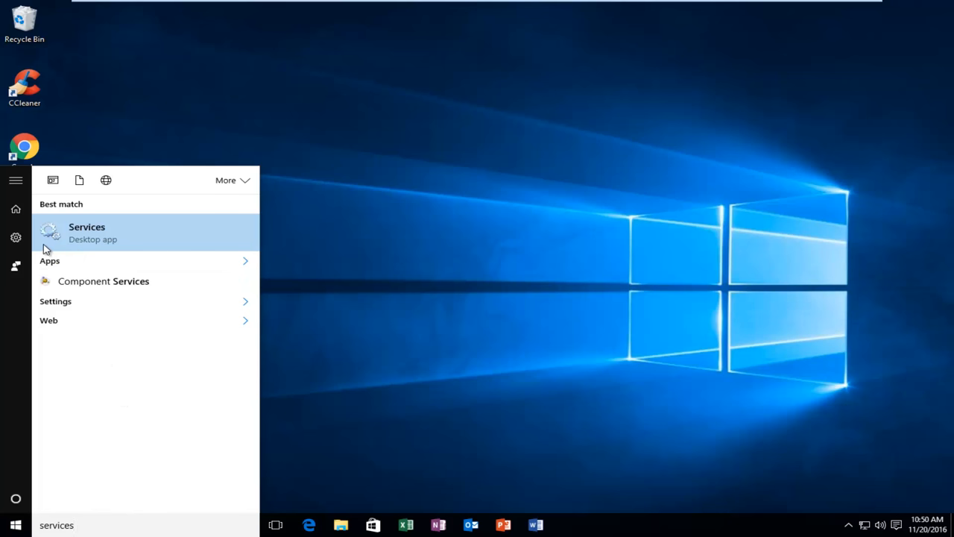
mouse_move(89, 242)
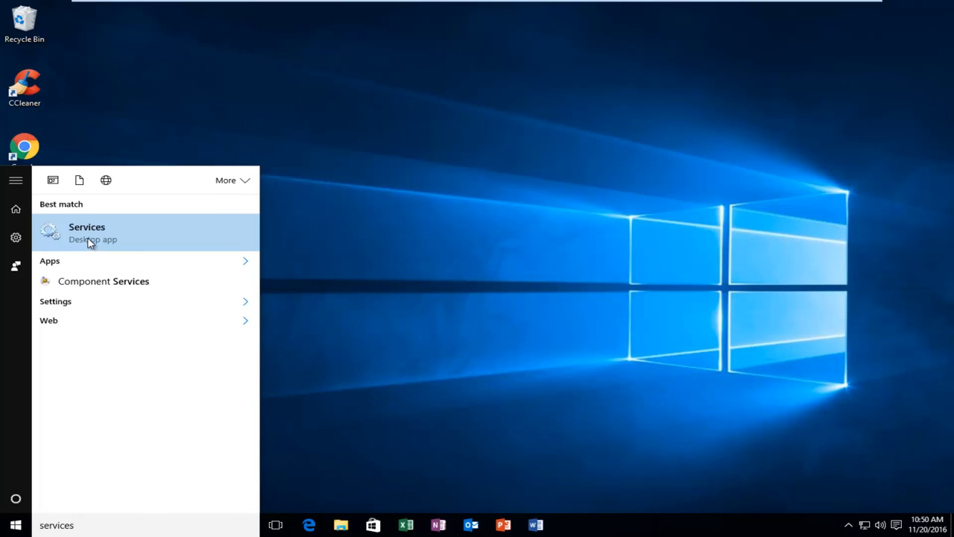
click(87, 232)
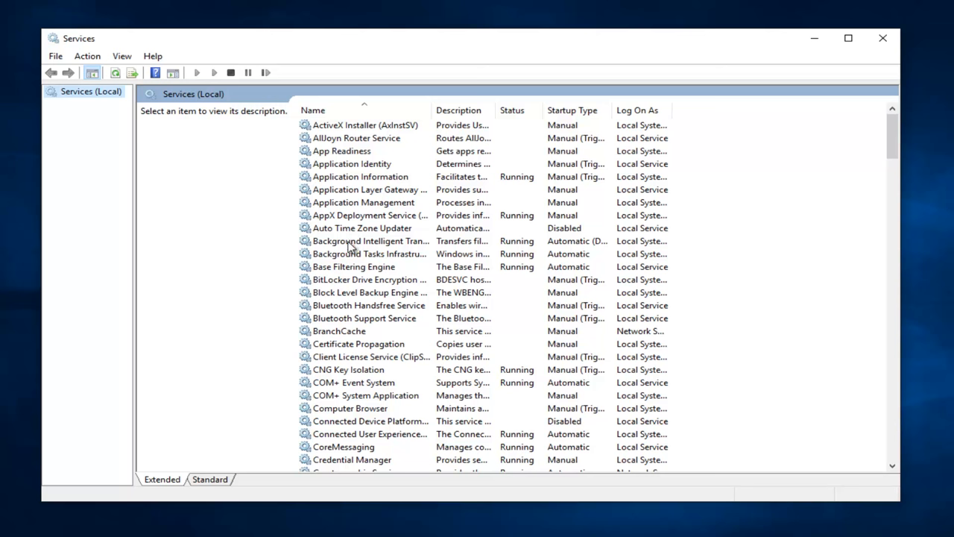
Set Block Level Backup Engine Service startup to Automatic, start it, and confirm with OK
click(365, 292)
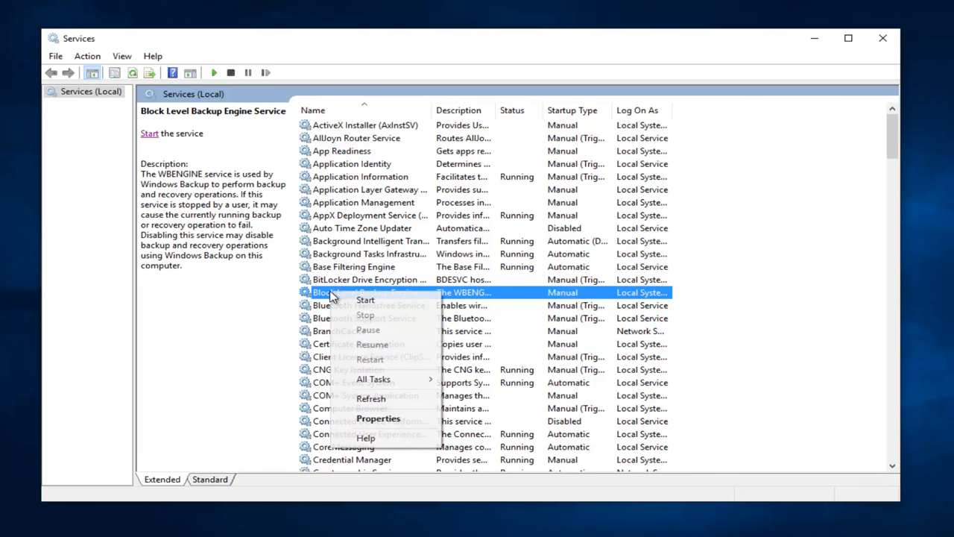
mouse_move(378, 418)
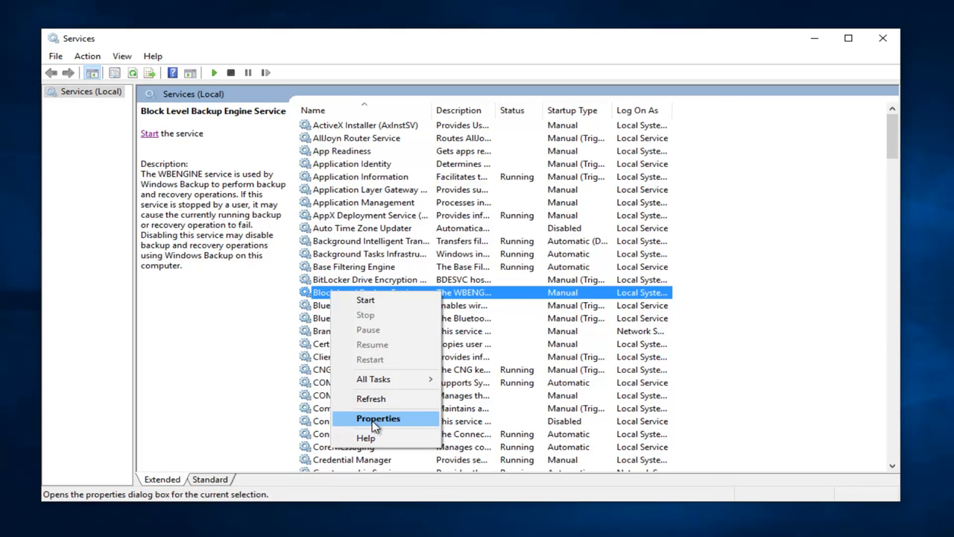
click(378, 418)
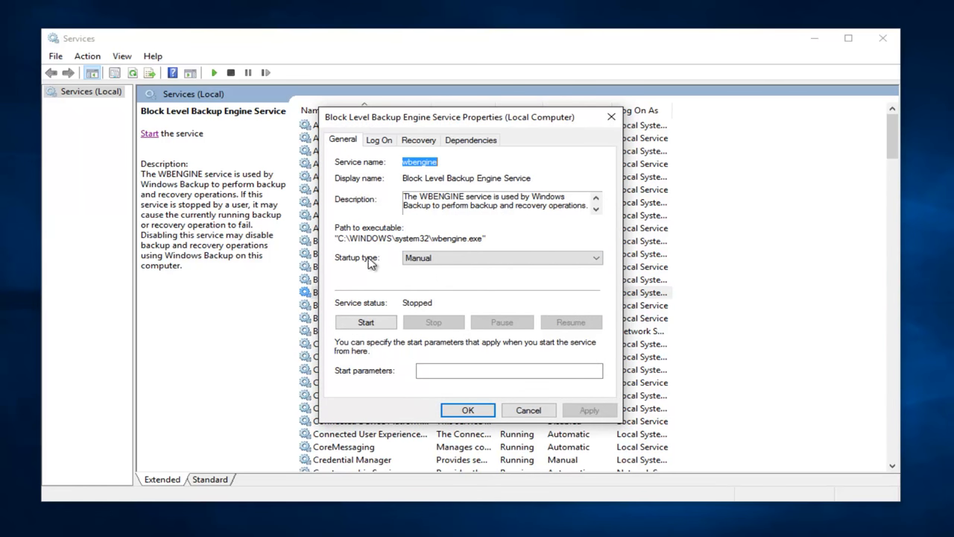
click(595, 258)
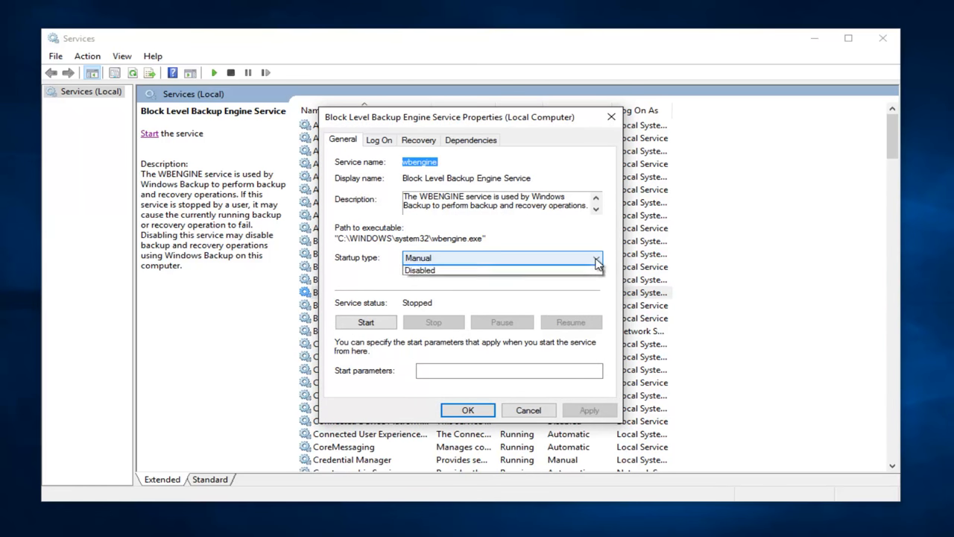
click(422, 258)
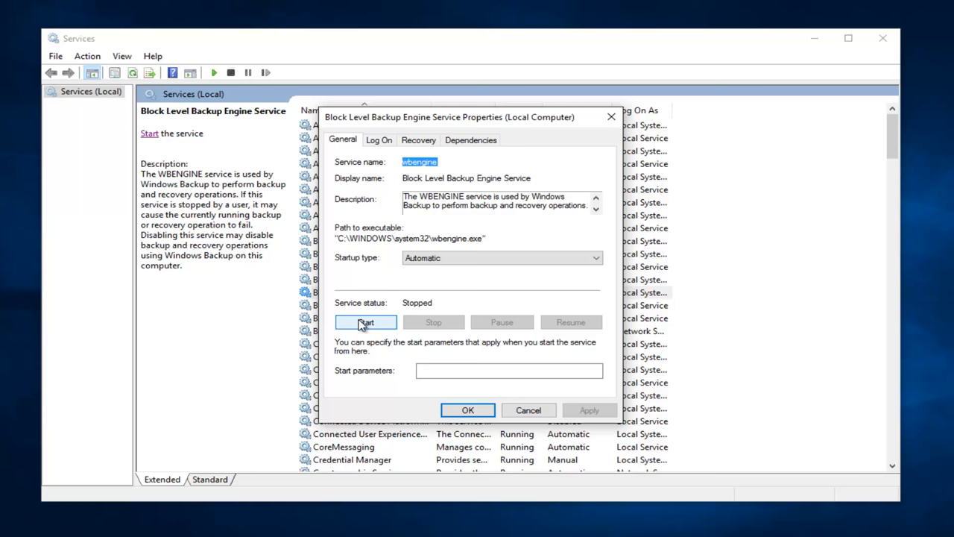
click(365, 322)
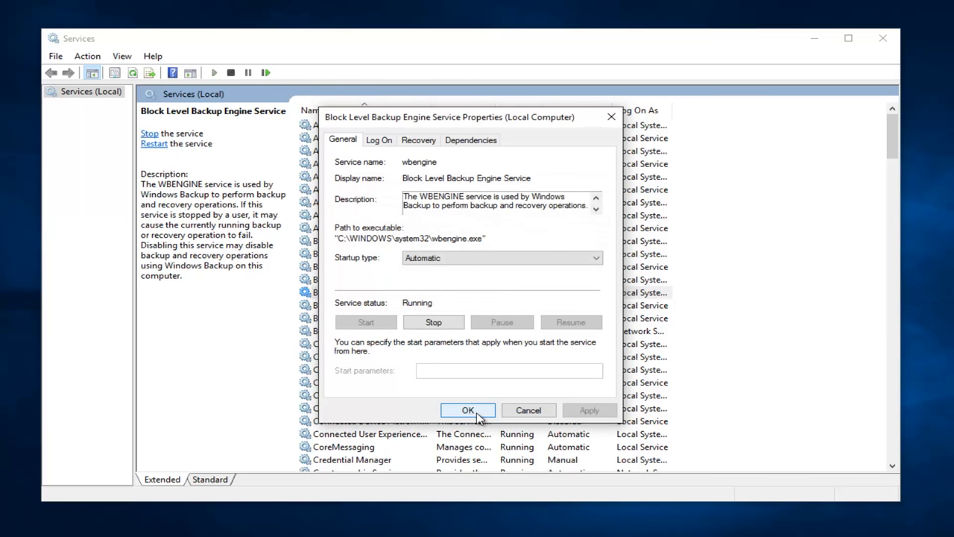
click(467, 410)
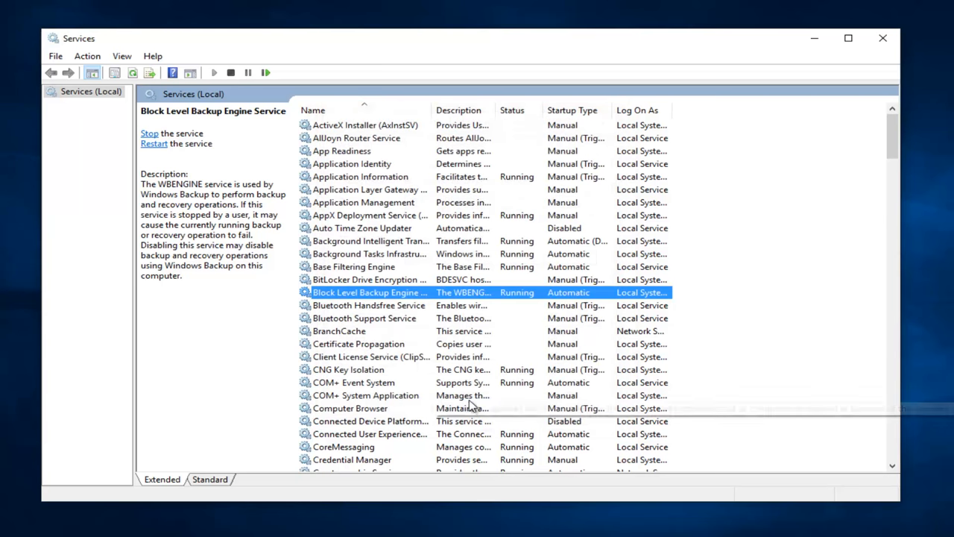
mouse_move(367, 331)
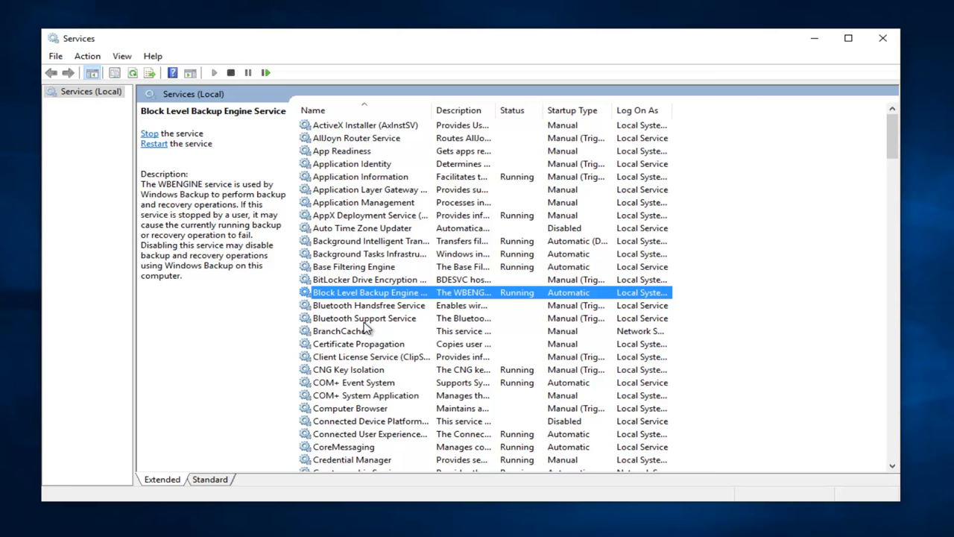
Scroll to Remote Procedure Call (RPC) and open its properties to verify Automatic and Running
scroll(down, 3)
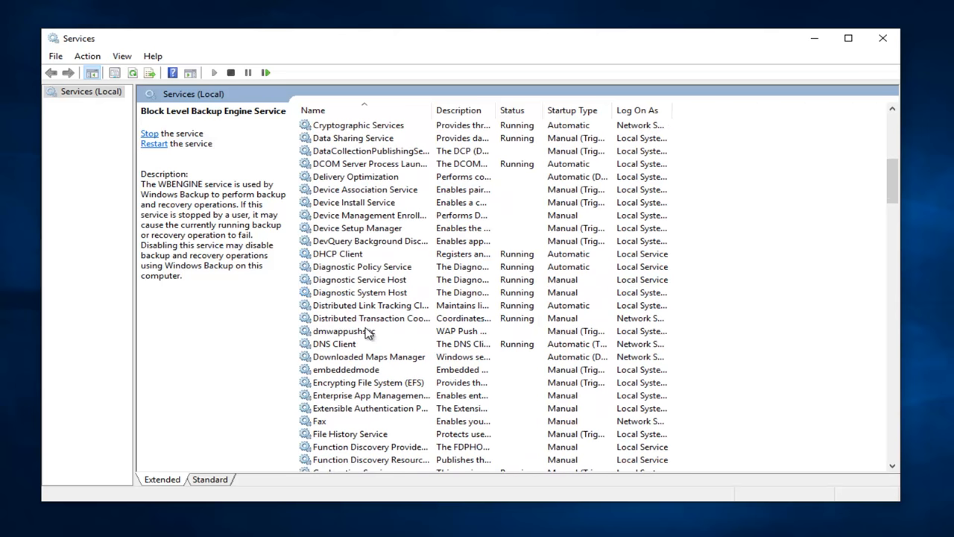
scroll(down, 3)
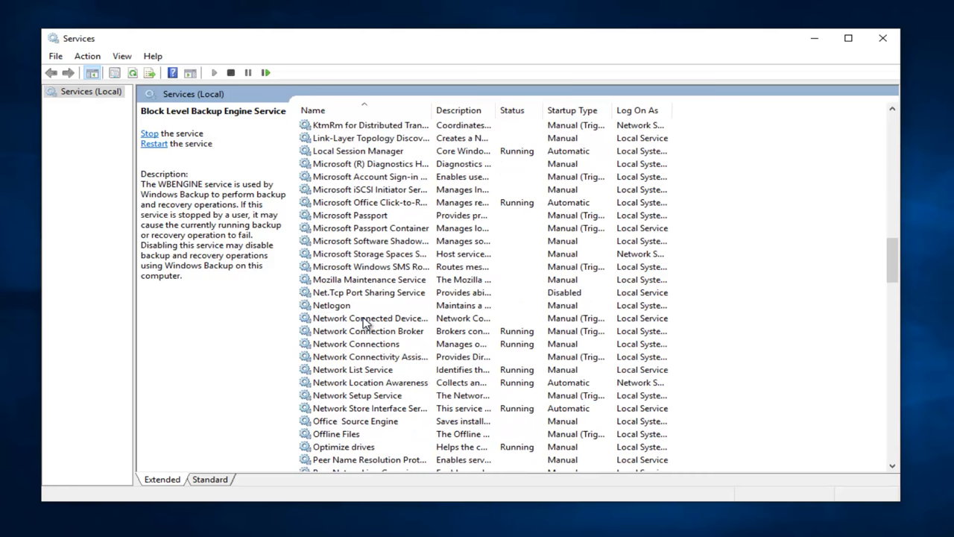
scroll(down, 3)
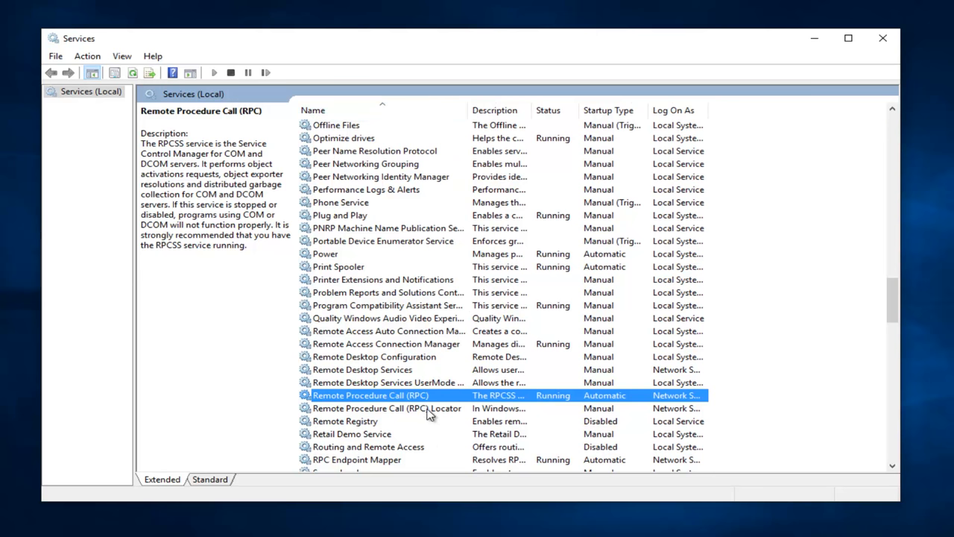
click(387, 407)
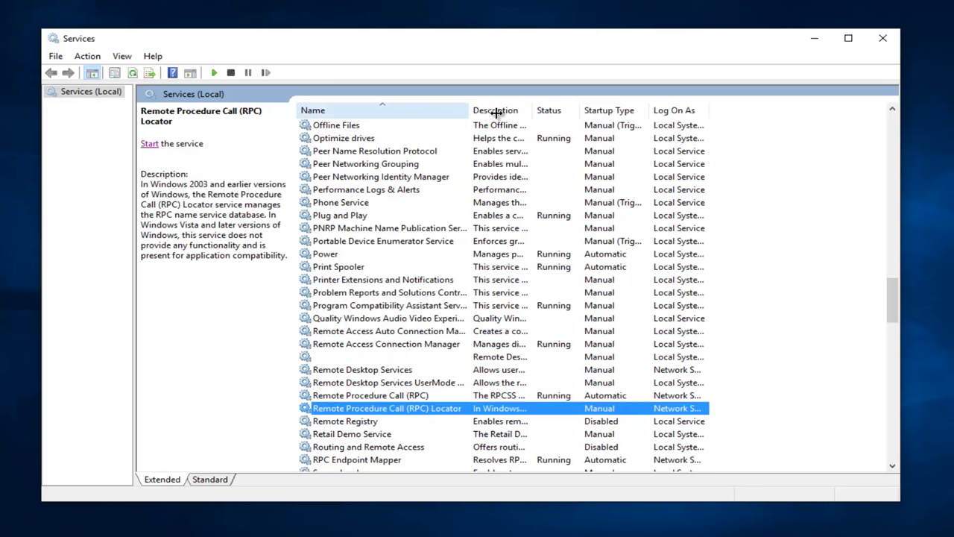
click(370, 395)
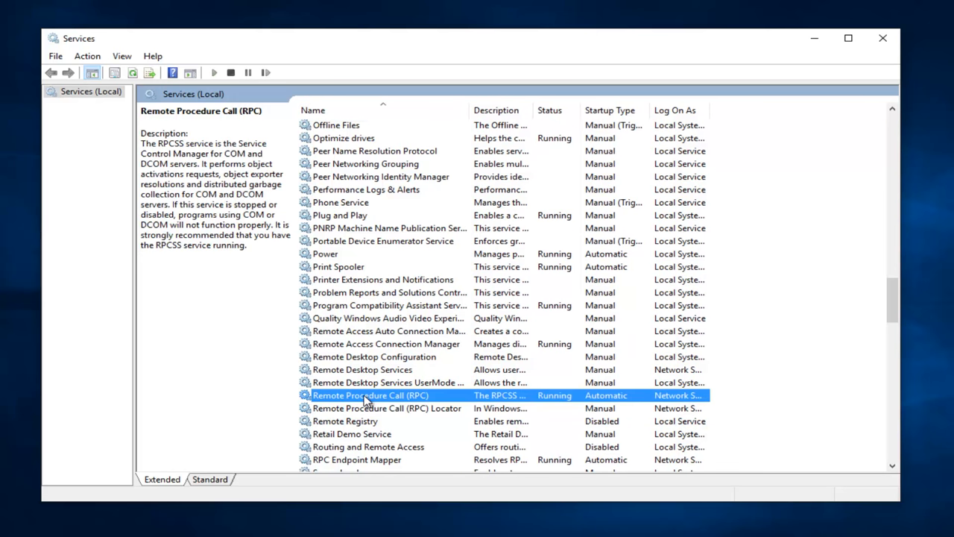
right_click(371, 395)
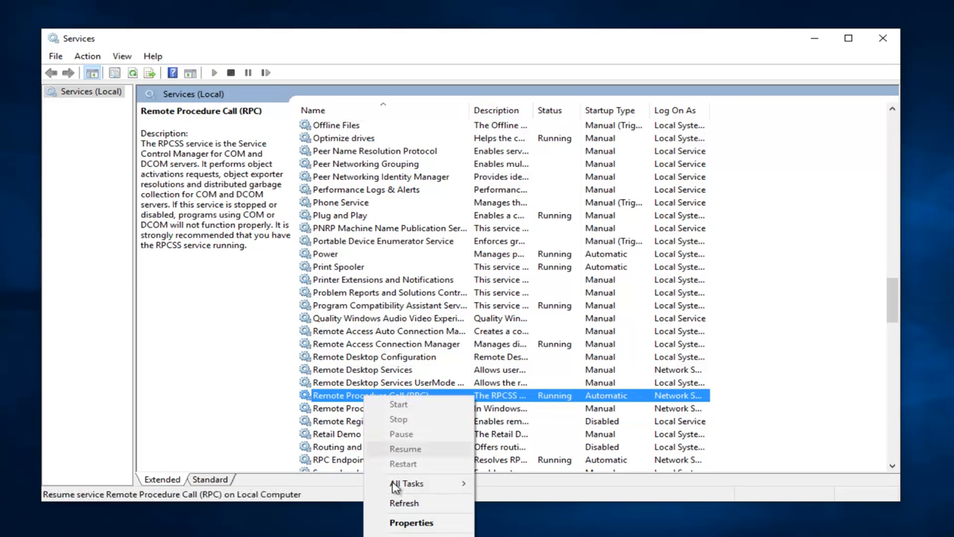
click(411, 522)
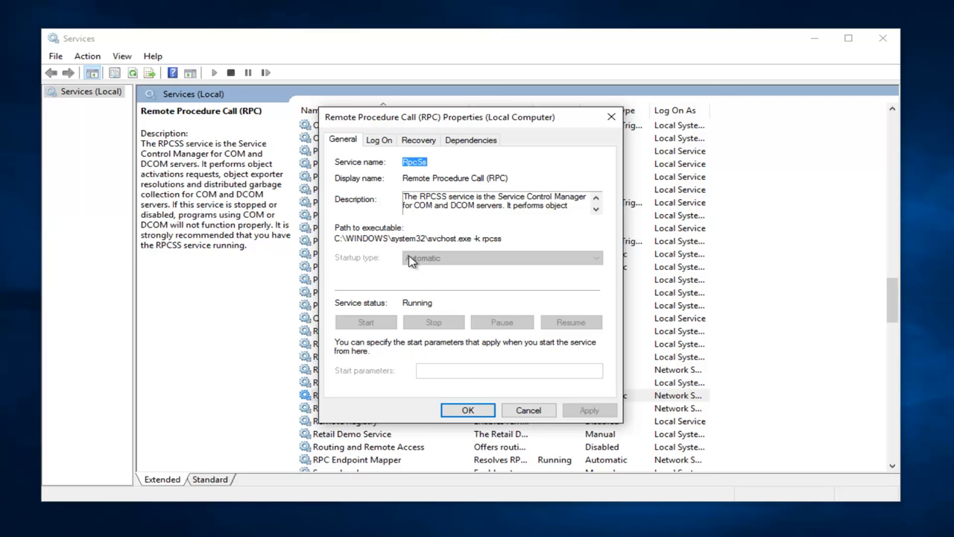
mouse_move(467, 264)
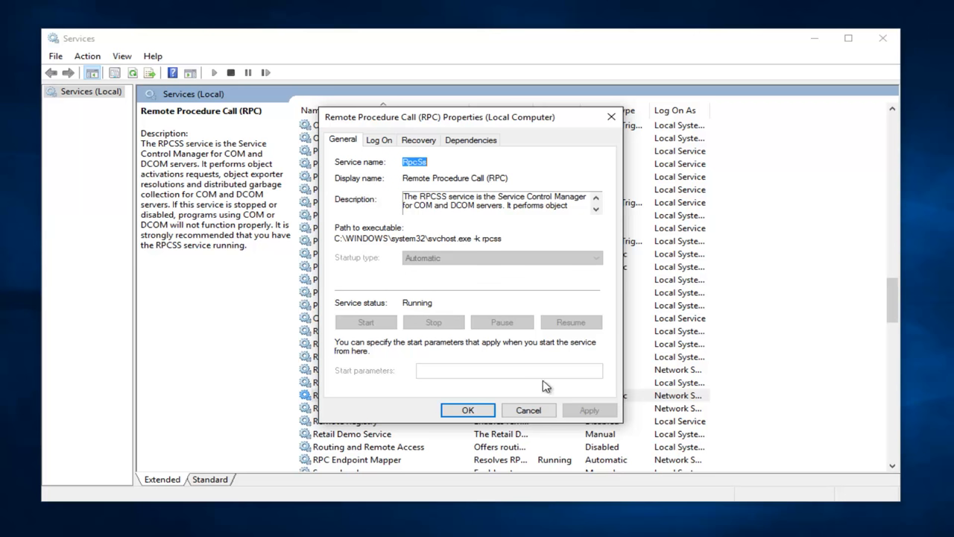
mouse_move(360, 327)
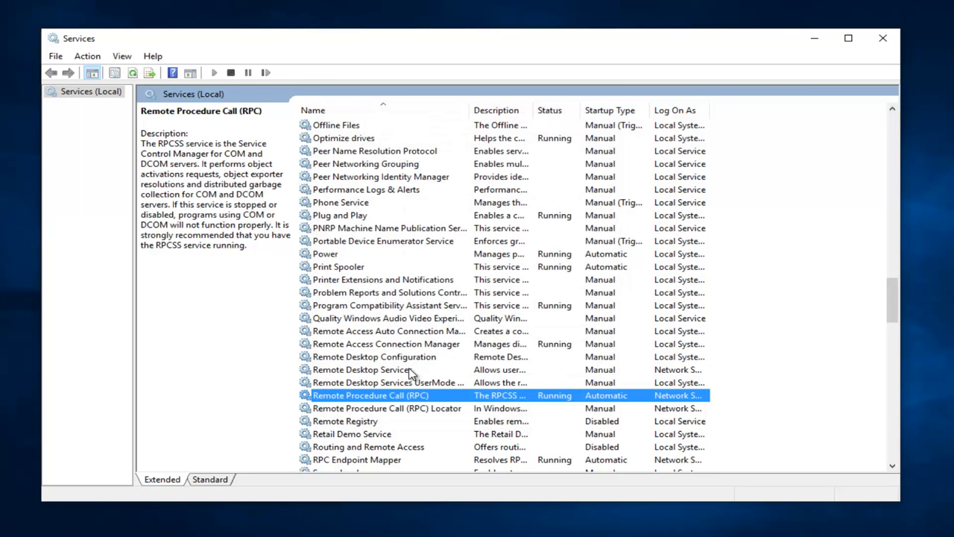
Open RPC Endpoint Mapper properties to verify Automatic startup and Running status
scroll(down, 3)
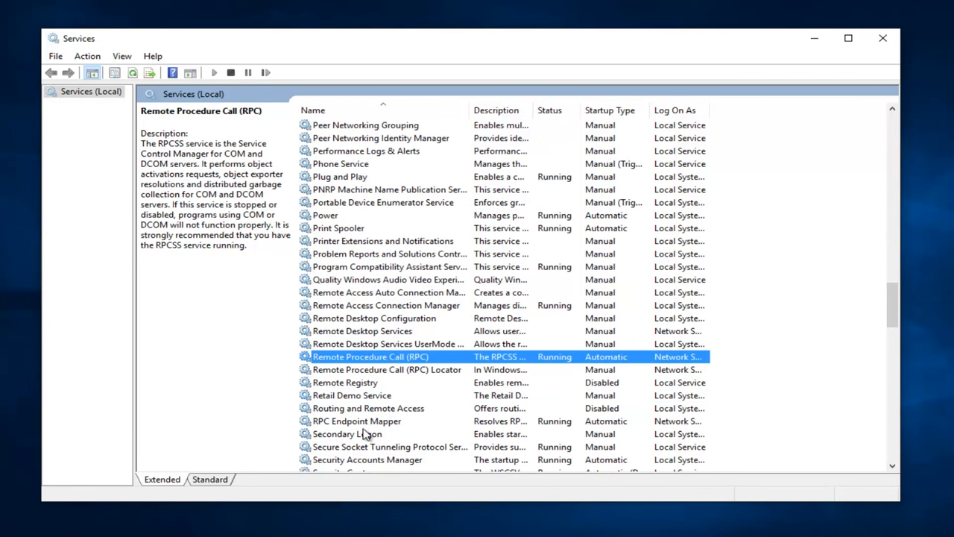
right_click(357, 420)
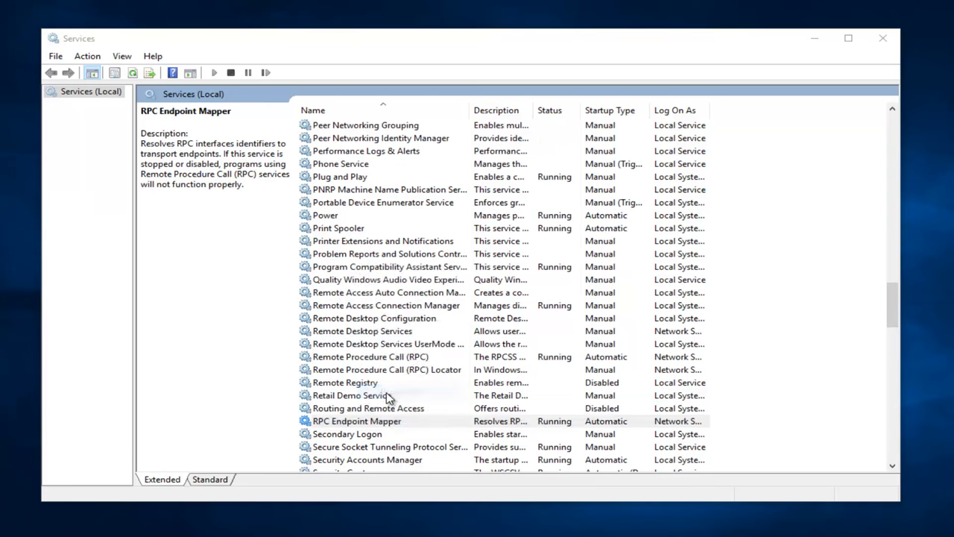
double_click(357, 421)
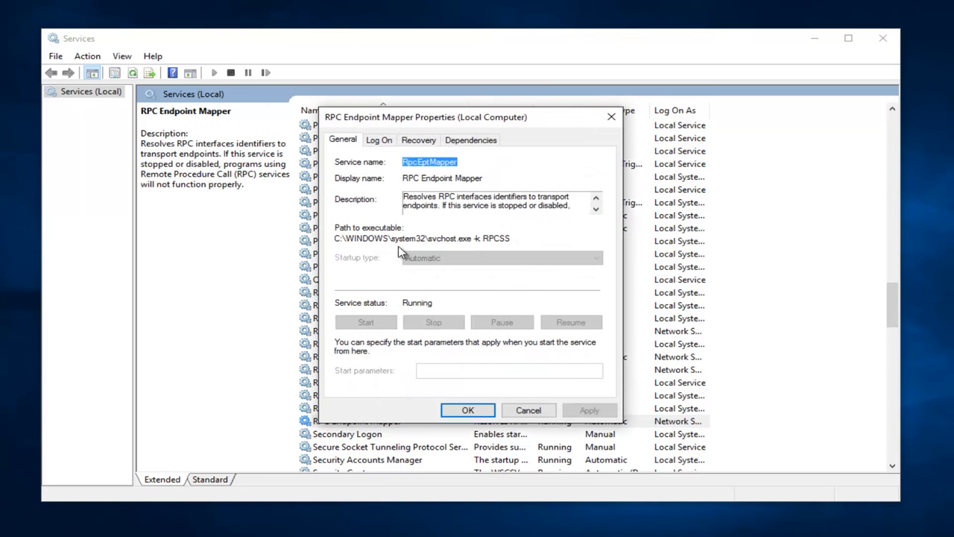
mouse_move(586, 407)
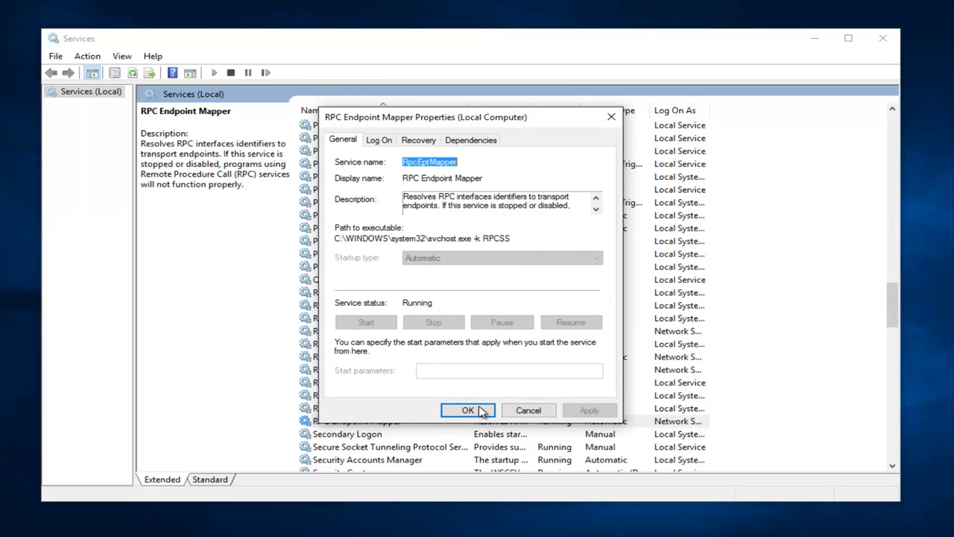
mouse_move(610, 123)
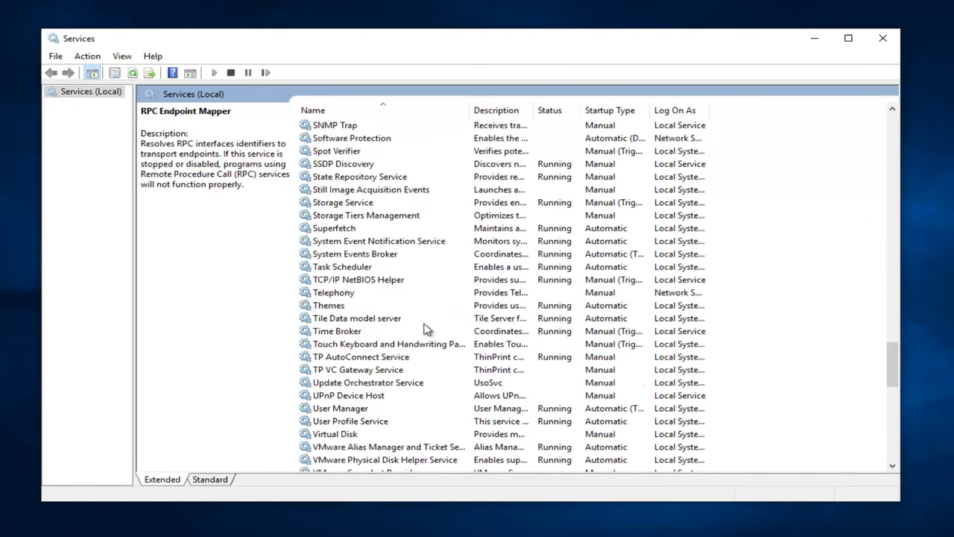
Open Windows Backup's properties, set Automatic startup, and start the service
scroll(down, 3)
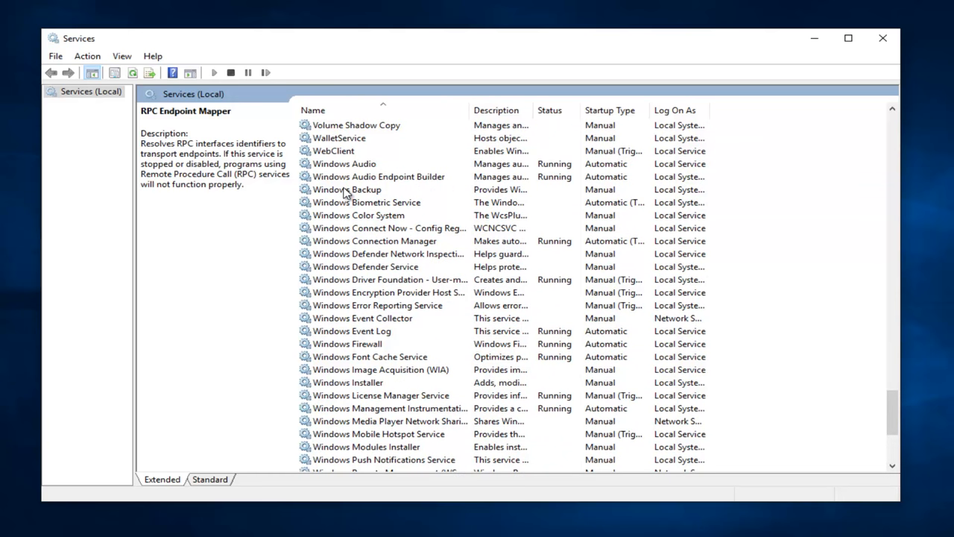
right_click(346, 189)
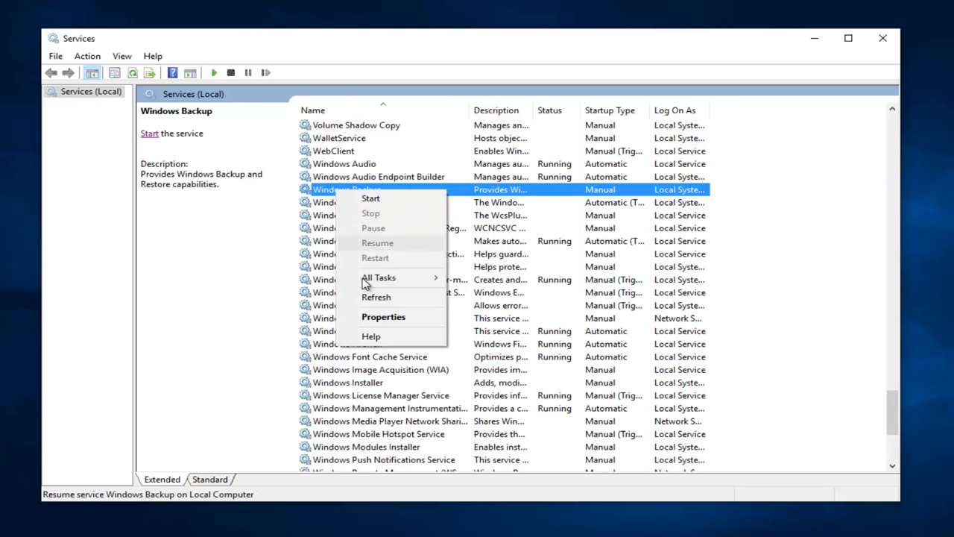
click(383, 316)
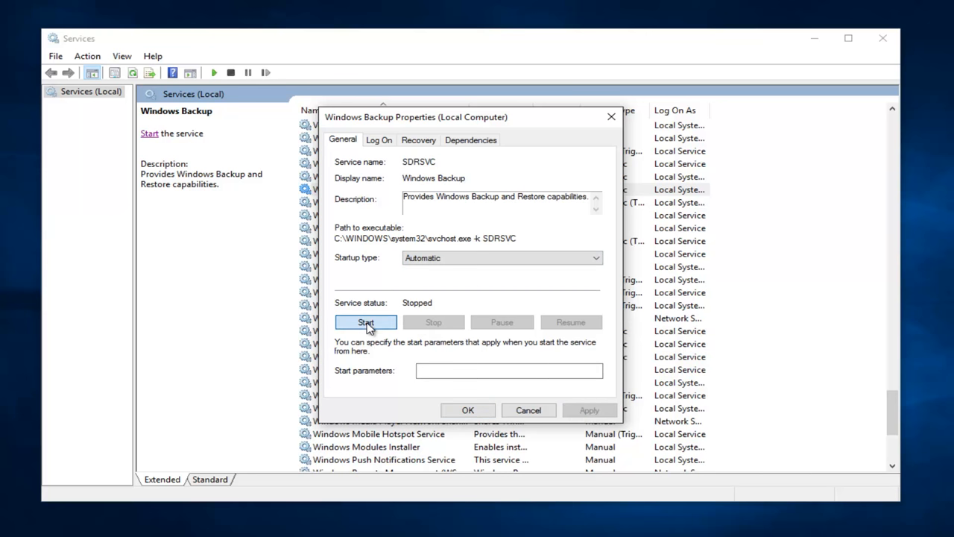
click(365, 322)
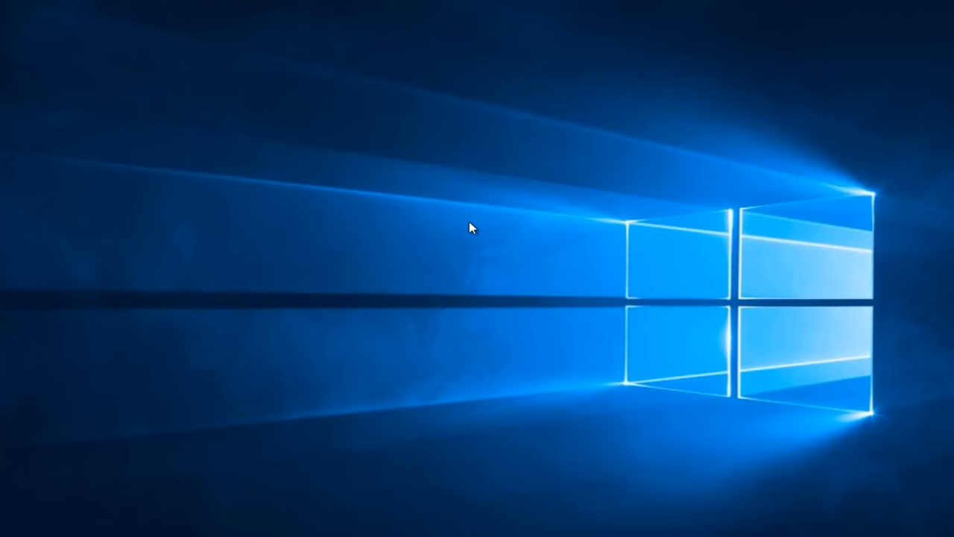
mouse_move(457, 234)
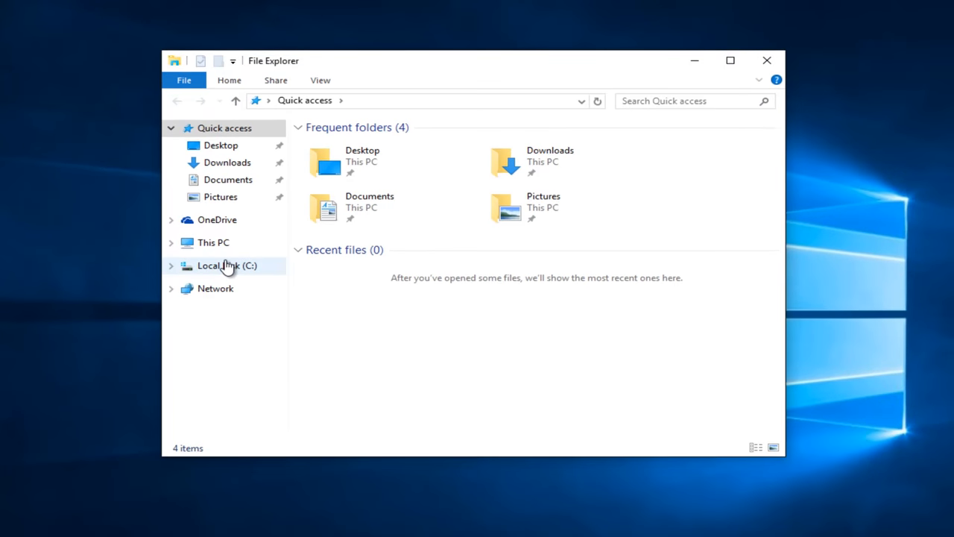
Show Local Disk (C:) in File Explorer to list its folders
click(226, 266)
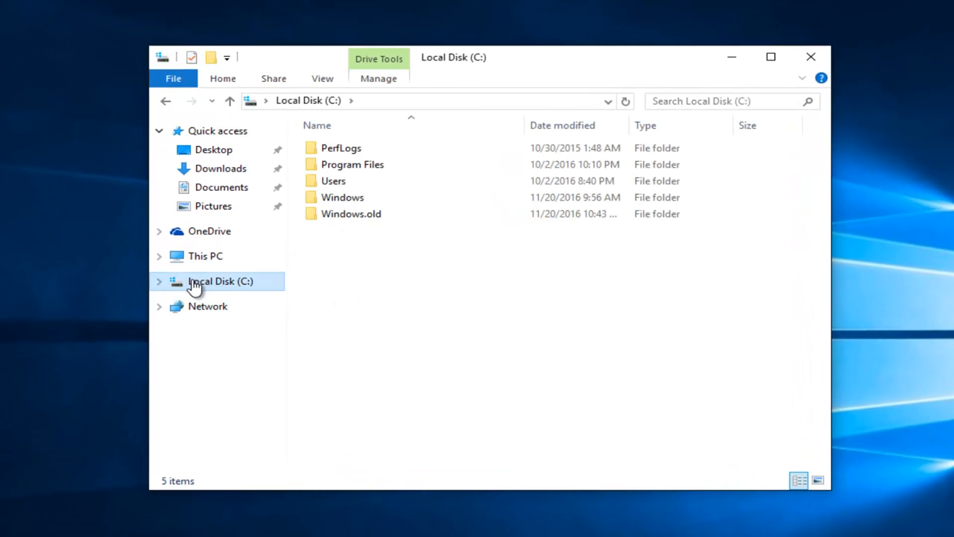
From Local Disk (C:) Properties, run Check under Tools and choose Scan drive
right_click(221, 281)
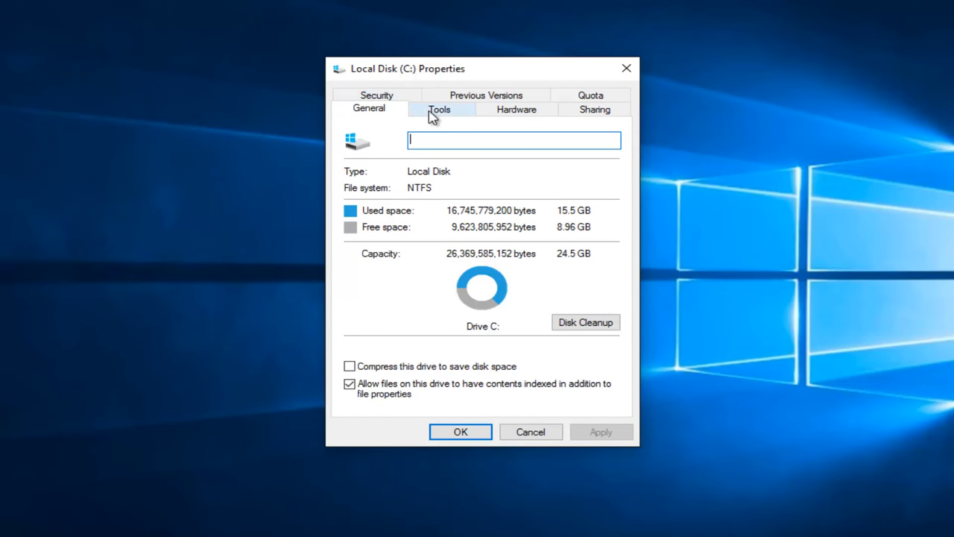
click(439, 108)
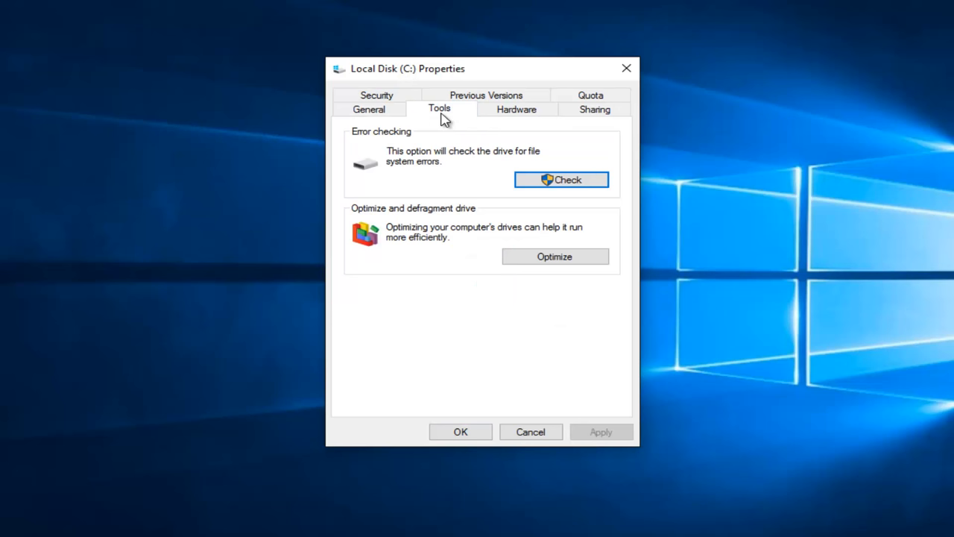
mouse_move(408, 143)
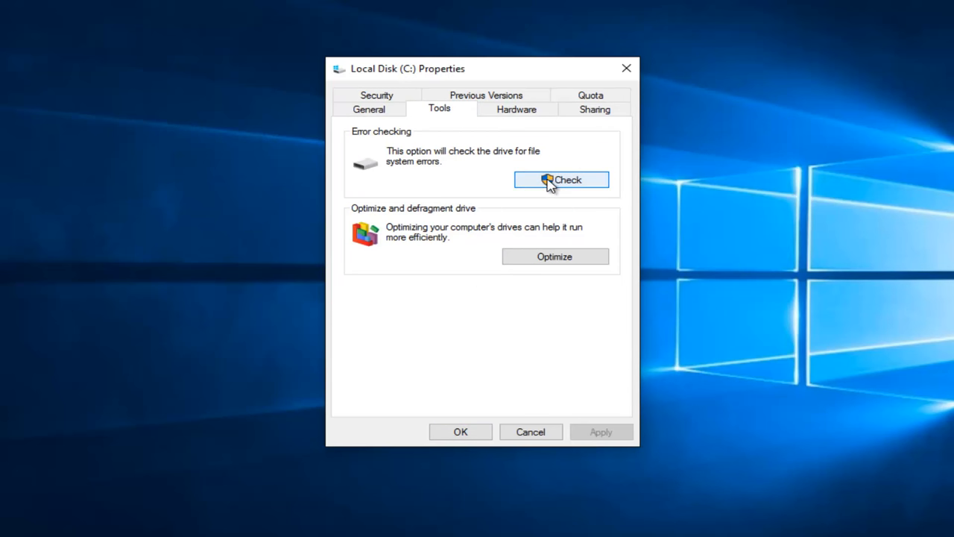
click(560, 179)
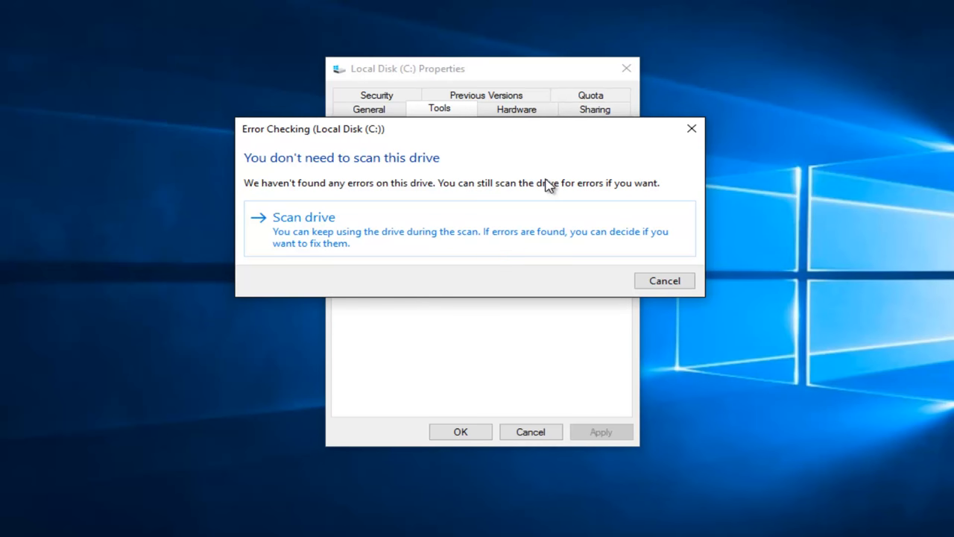
mouse_move(380, 240)
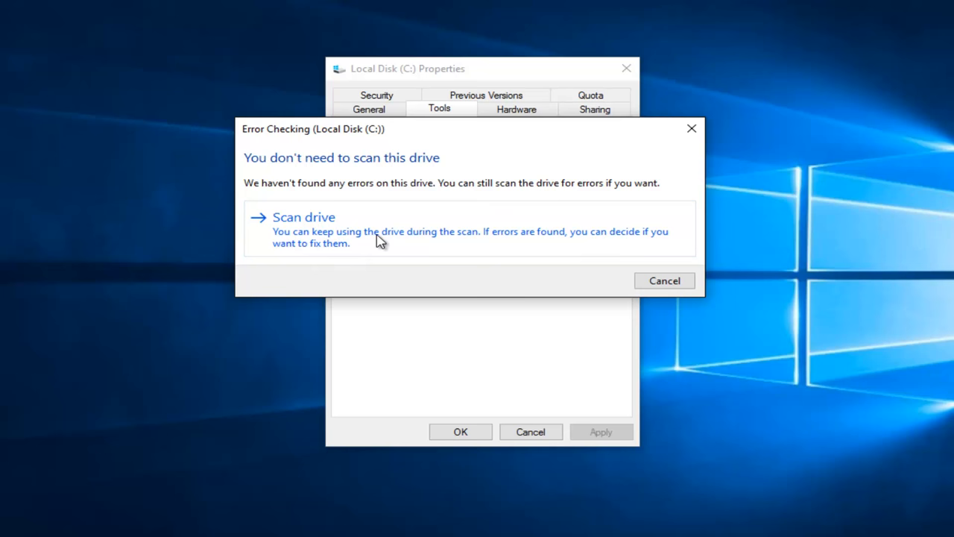
click(304, 217)
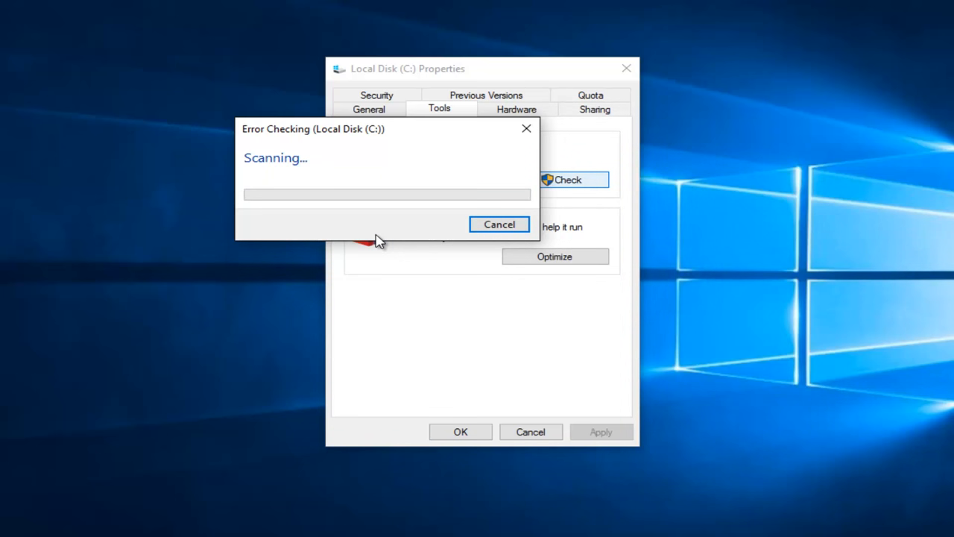
mouse_move(358, 229)
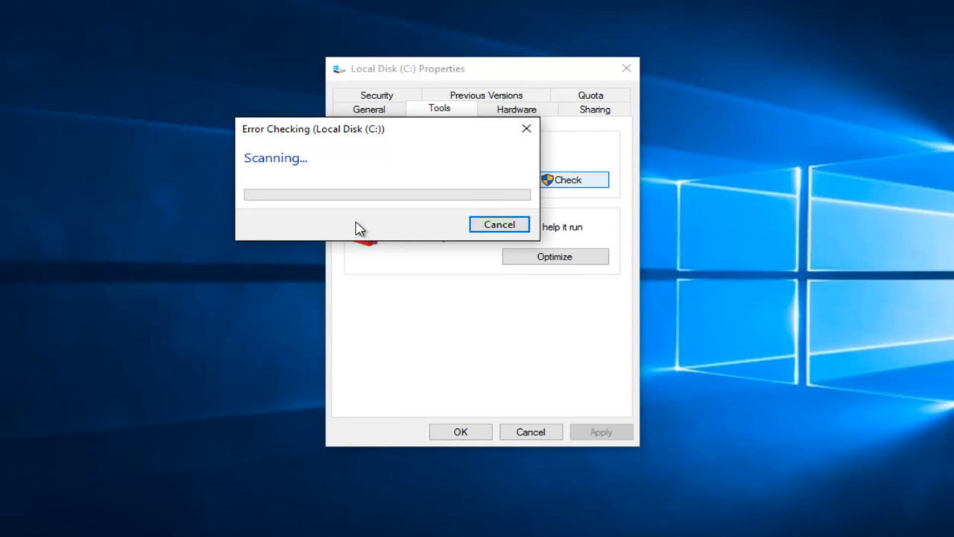